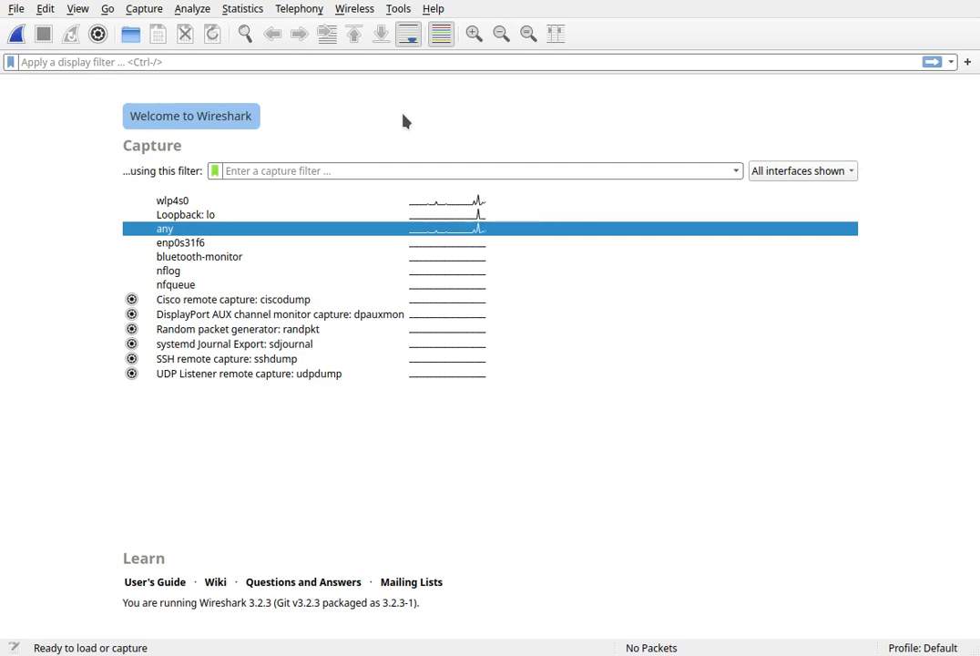
pyautogui.moveTo(397, 123)
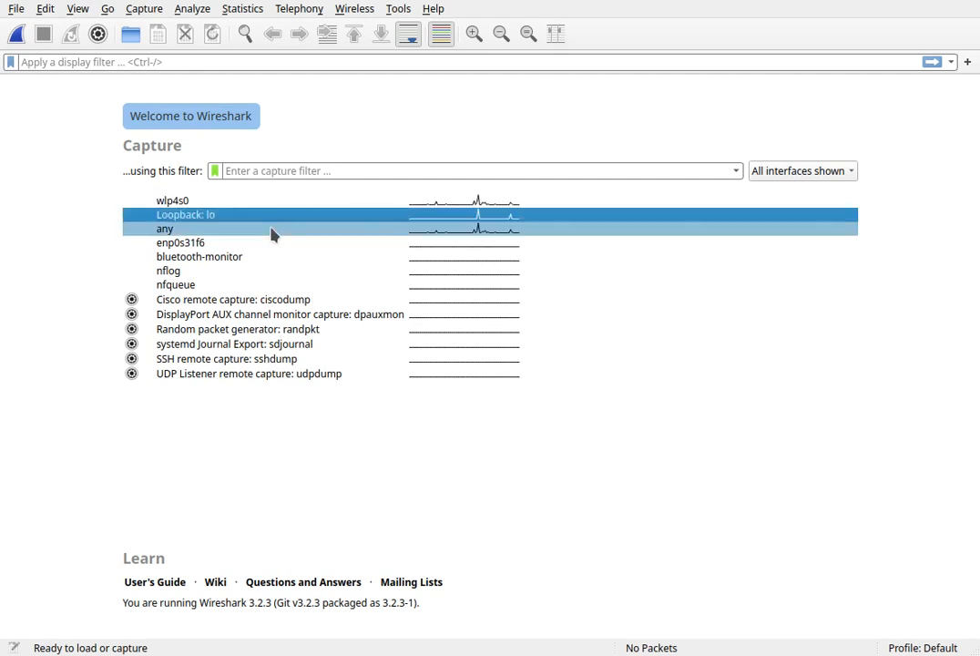
# Step: Choose the wlp4s0 wireless interface from the start page's capture list
pyautogui.click(180, 242)
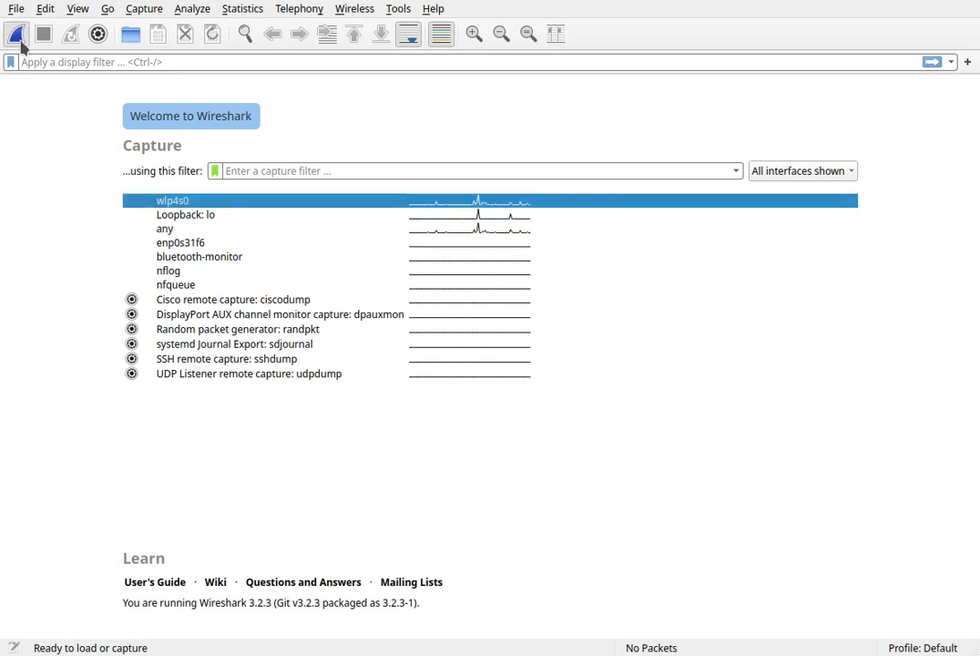
# Step: Run and stop a short live capture on wlp4s0, then select the DNS query packet
pyautogui.click(14, 33)
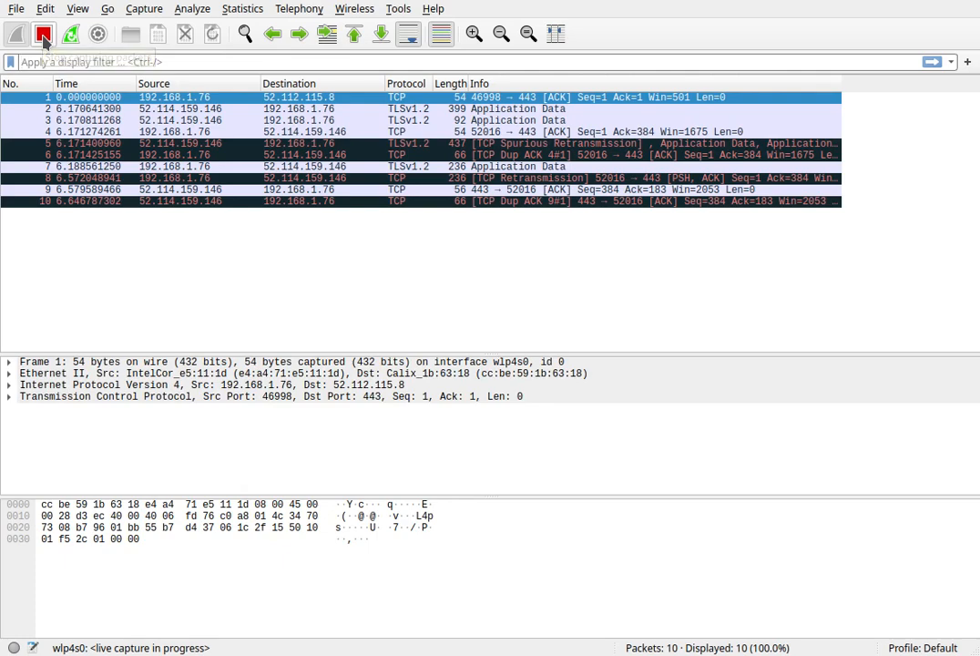
pyautogui.moveTo(43, 33)
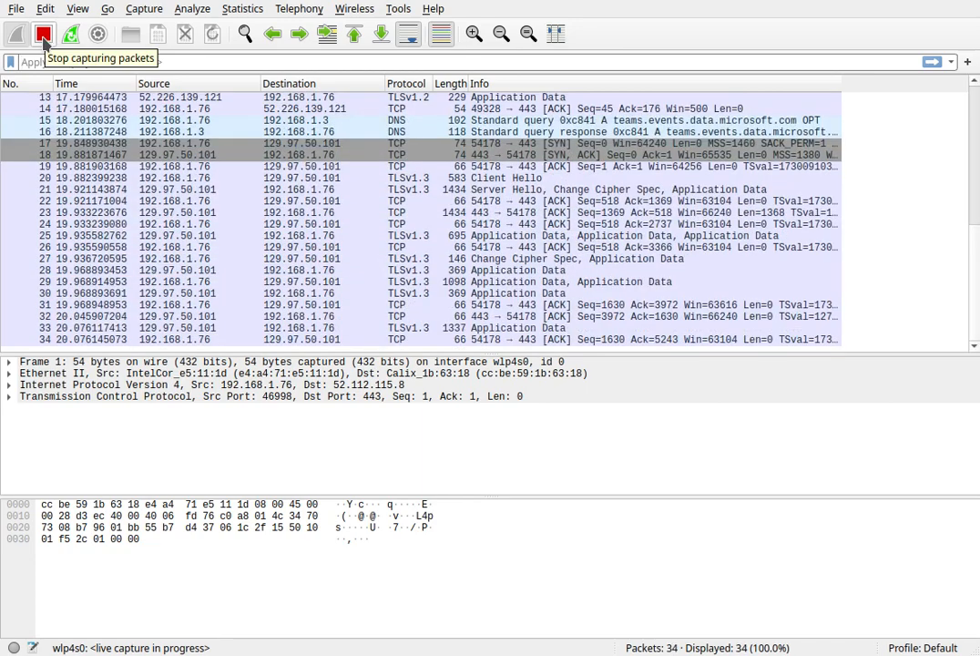
pyautogui.click(44, 32)
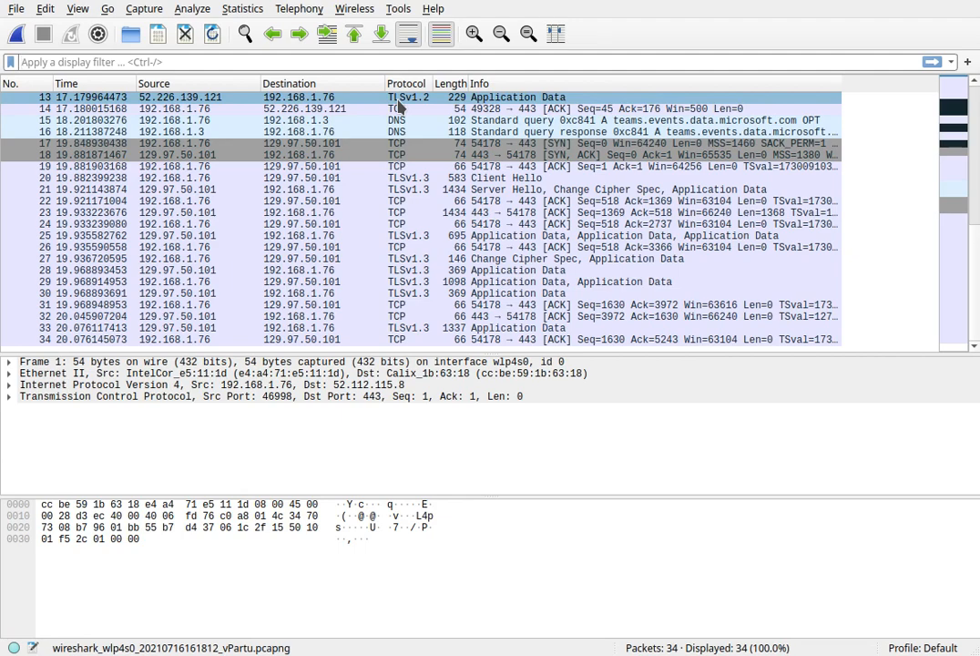
pyautogui.click(410, 121)
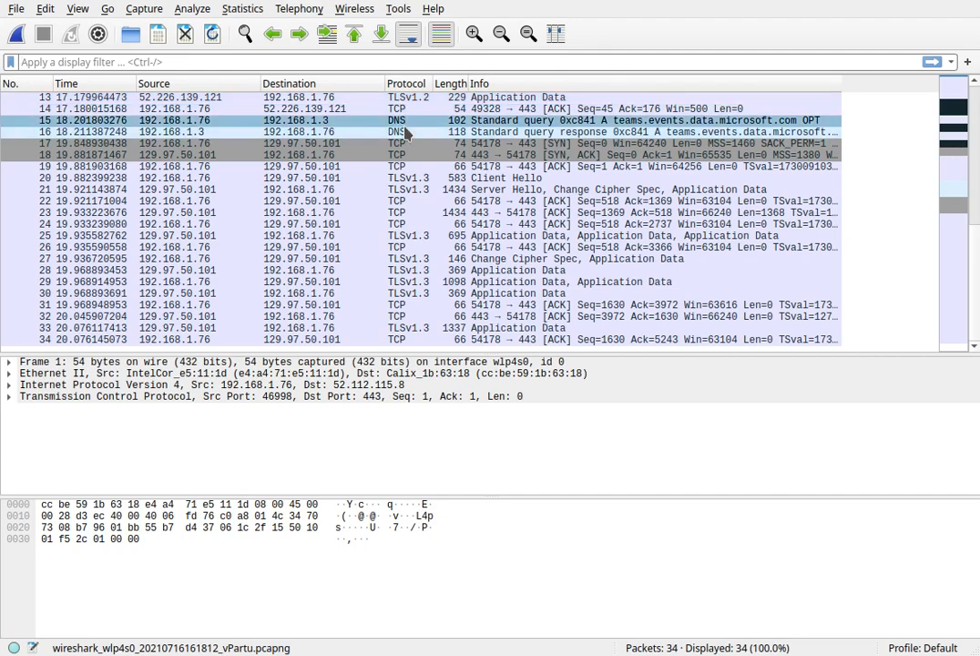
pyautogui.moveTo(406, 131)
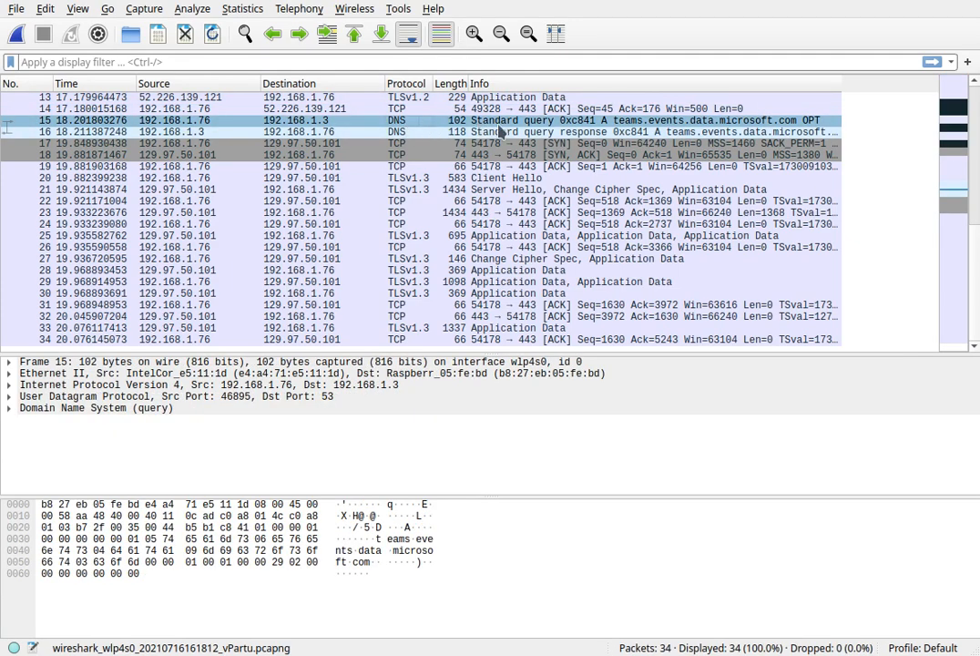
pyautogui.moveTo(576, 123)
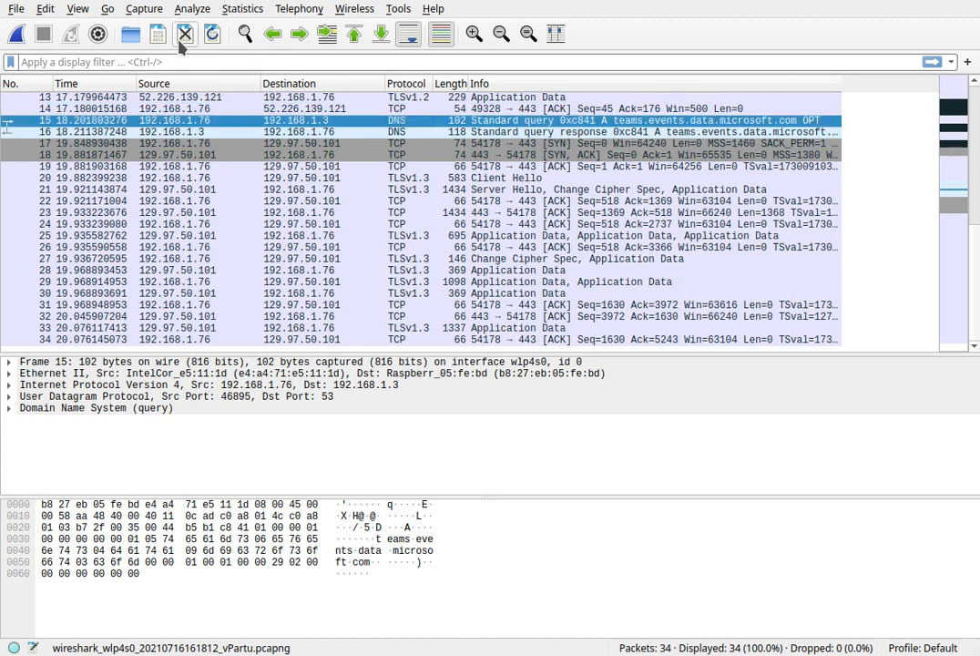
# Step: Close the capture without saving and choose the Loopback: lo interface
pyautogui.click(186, 32)
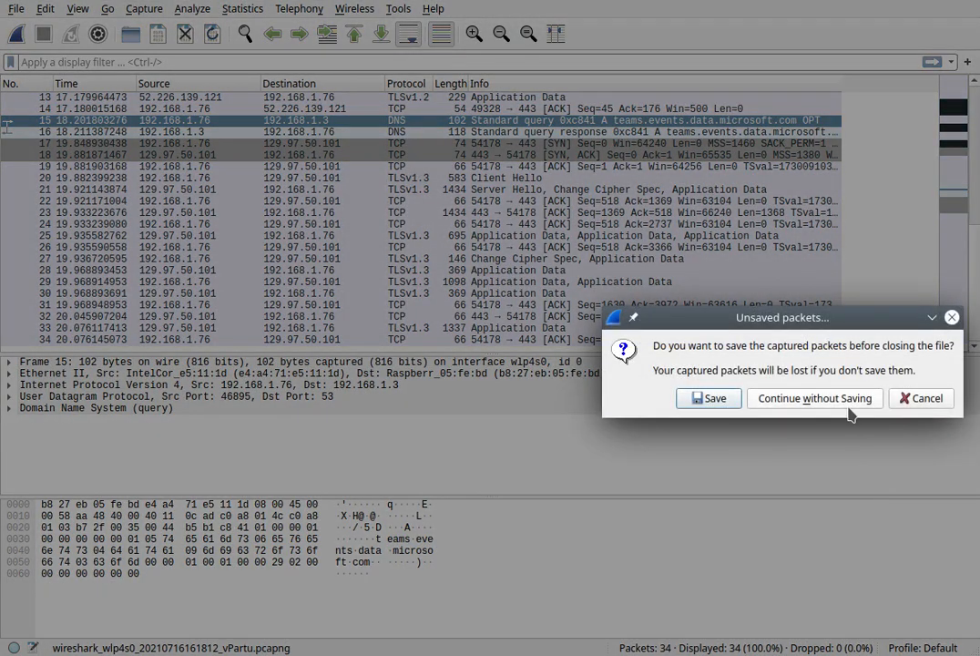
pyautogui.click(813, 397)
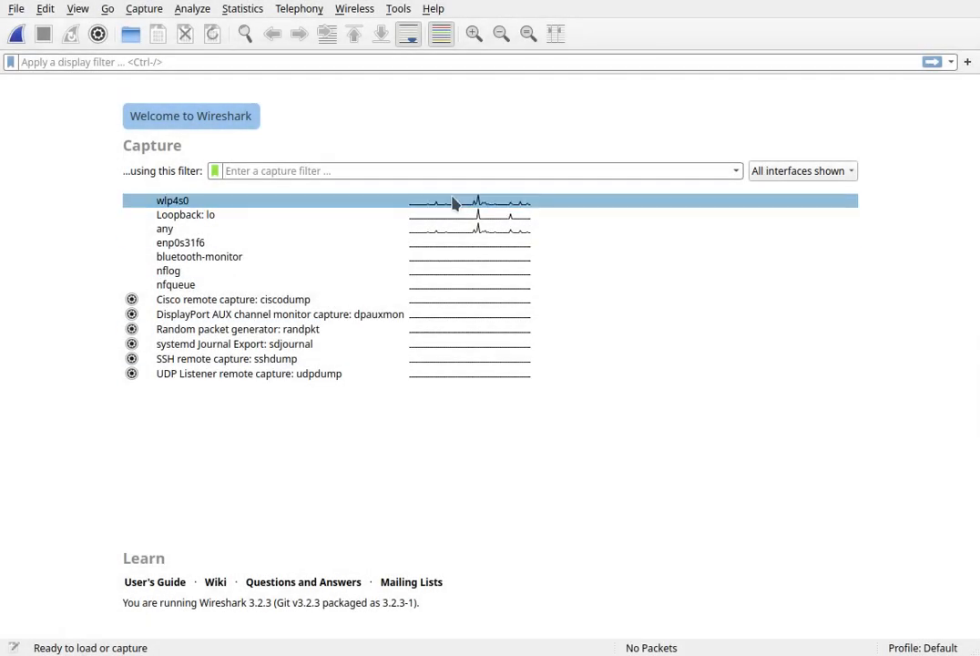
pyautogui.click(185, 215)
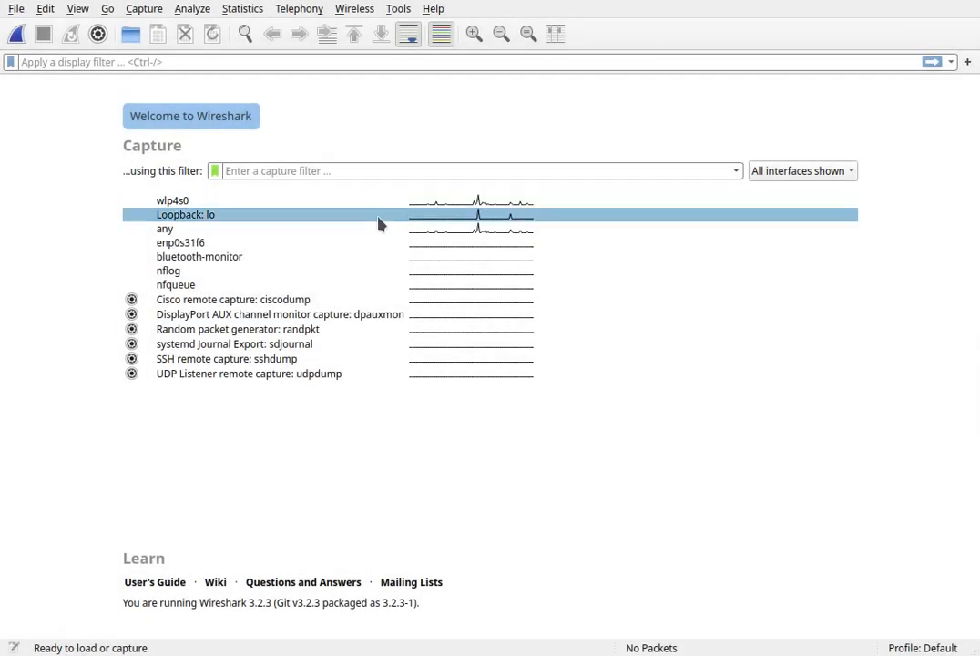
pyautogui.moveTo(310, 204)
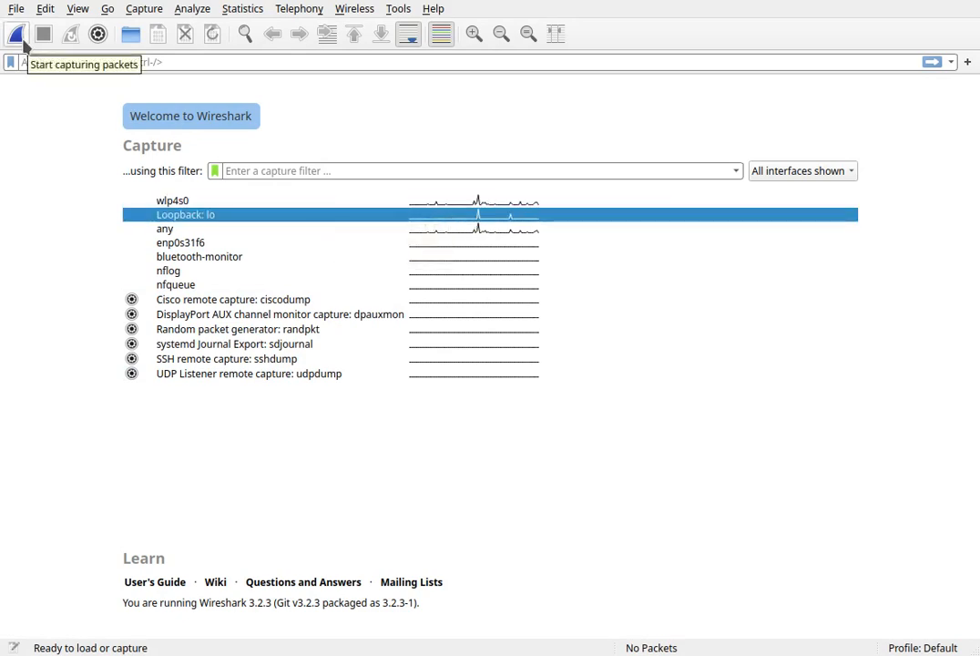
# Step: Start capturing loopback traffic between the 127.0.0.1 endpoints
pyautogui.click(15, 32)
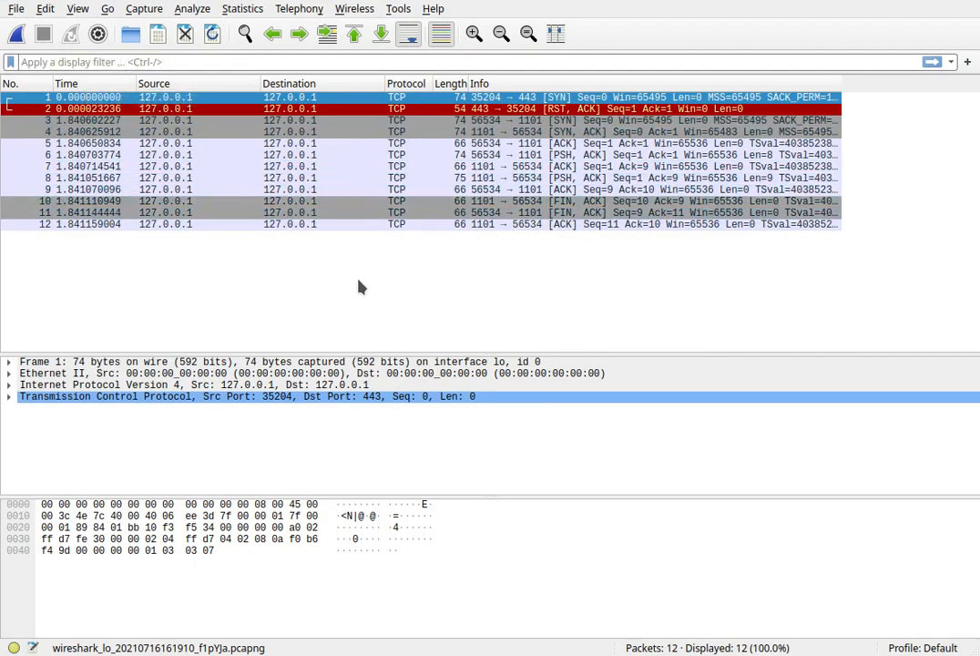
pyautogui.moveTo(421, 261)
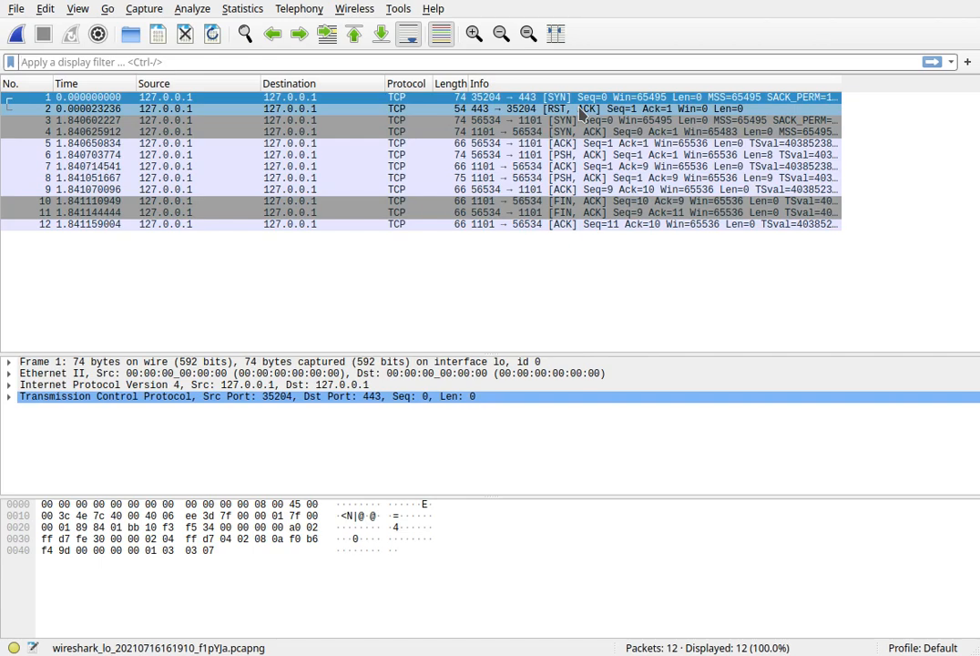
# Step: Select the SYN packet from port 56534 to 1101 and expand its TCP header fields
pyautogui.click(364, 110)
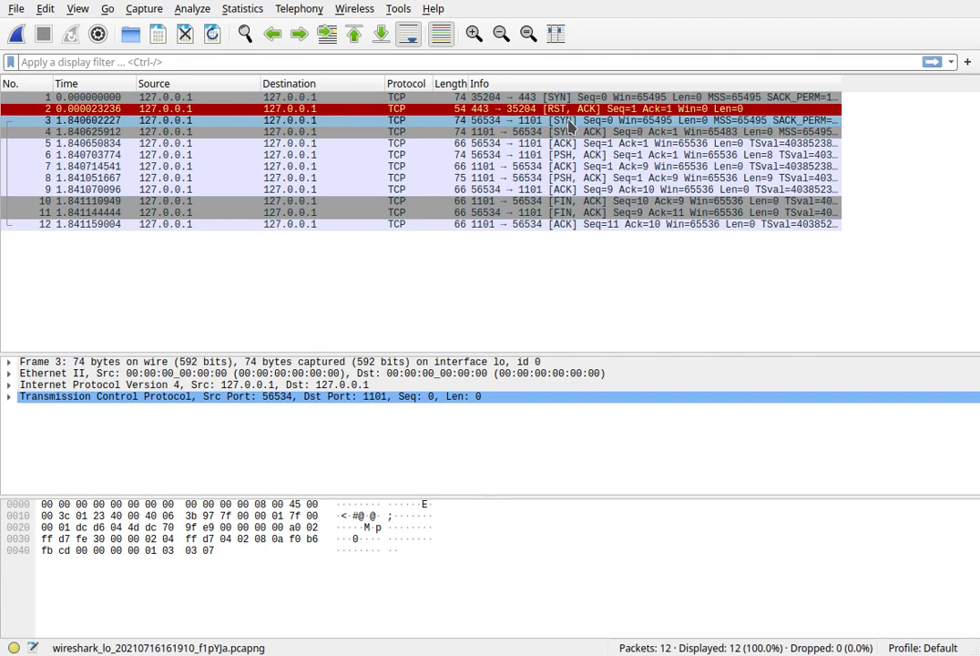
pyautogui.moveTo(568, 127)
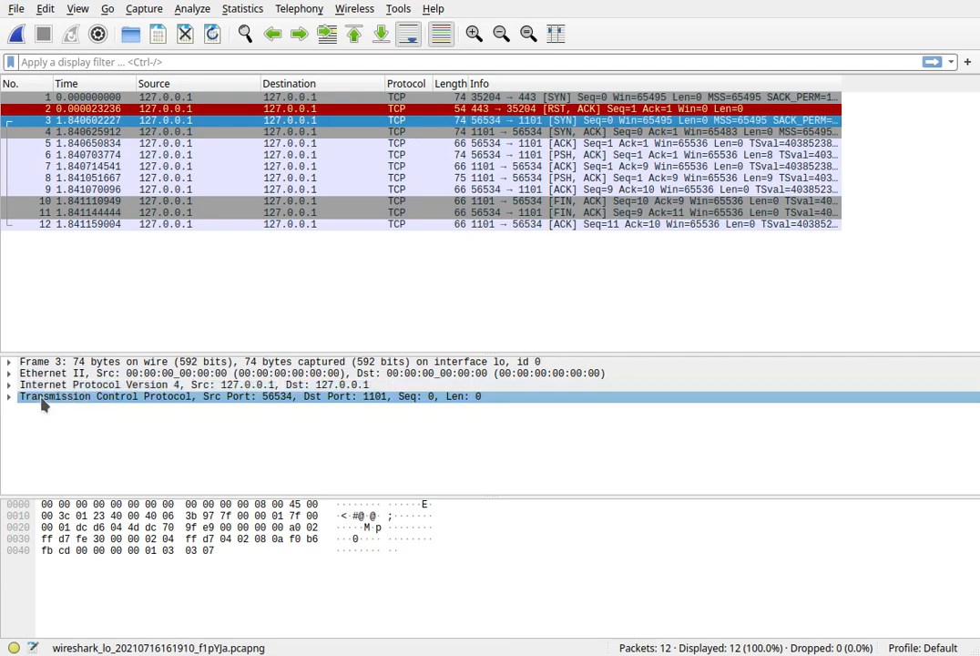
pyautogui.click(8, 397)
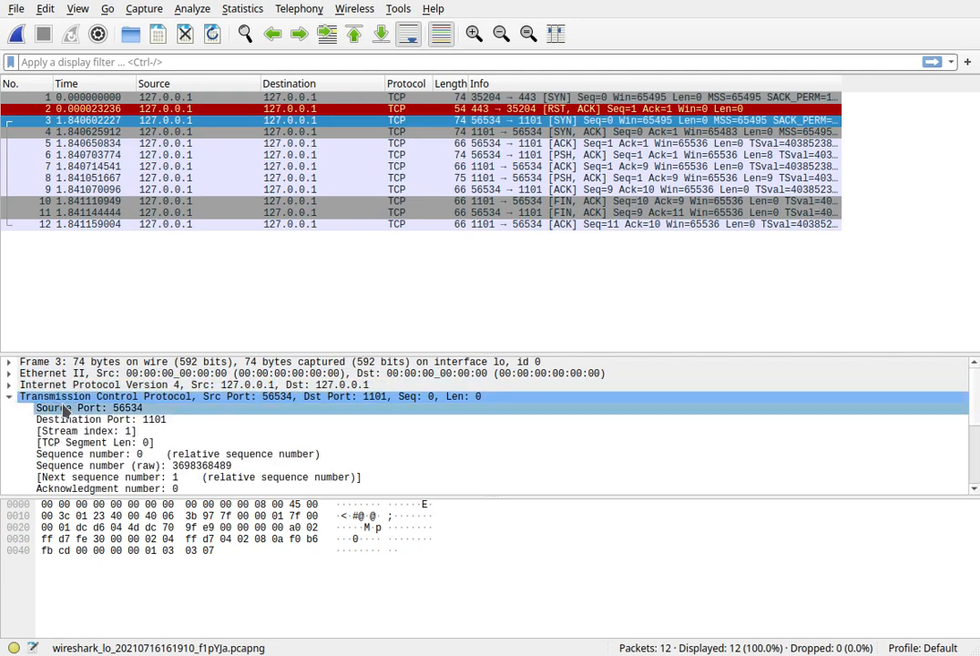
pyautogui.click(83, 408)
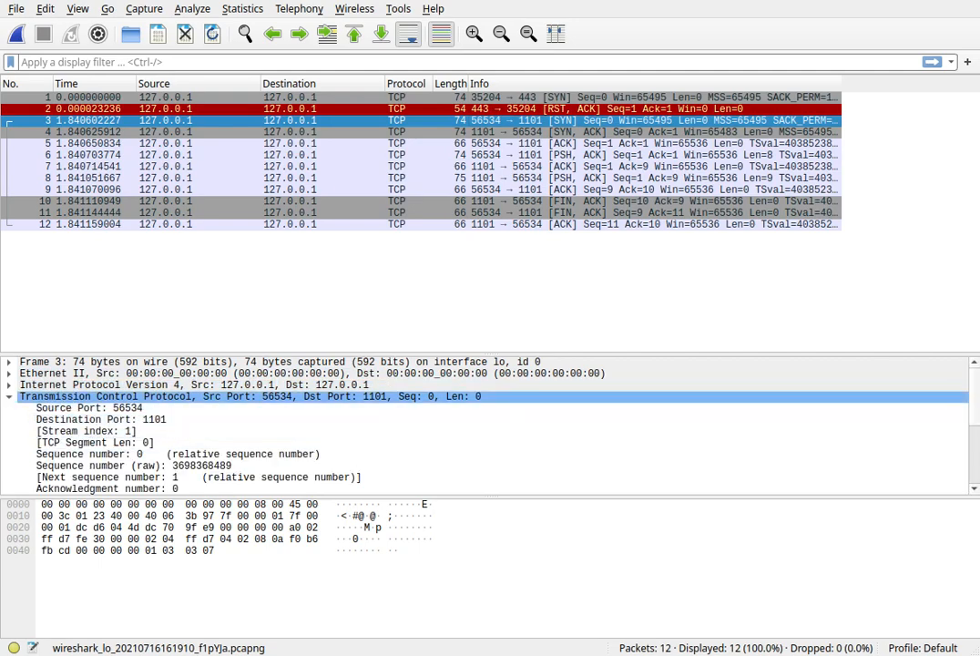
pyautogui.scroll(-3)
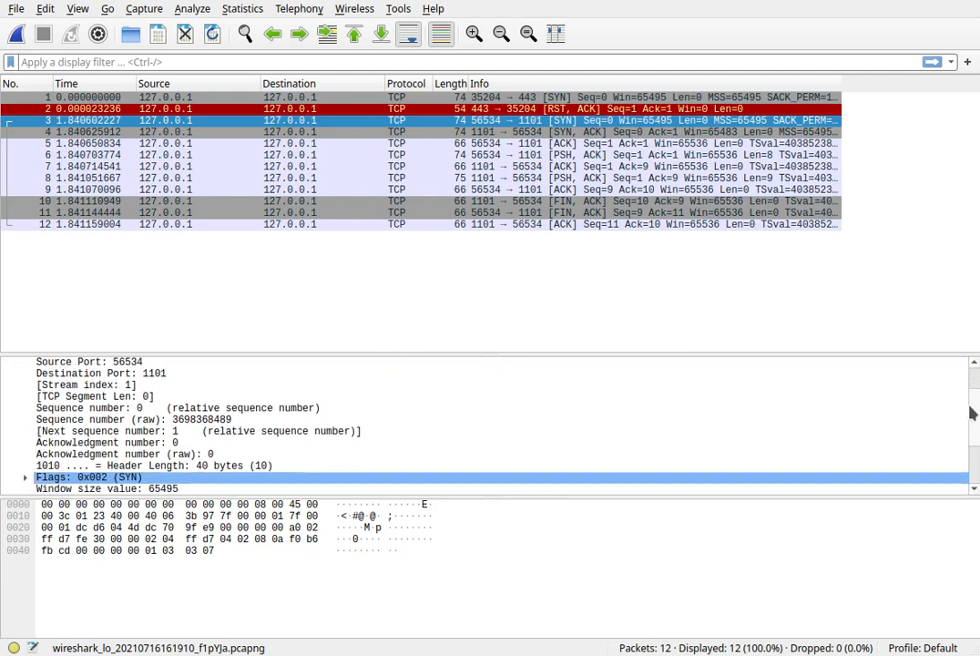
pyautogui.scroll(-3)
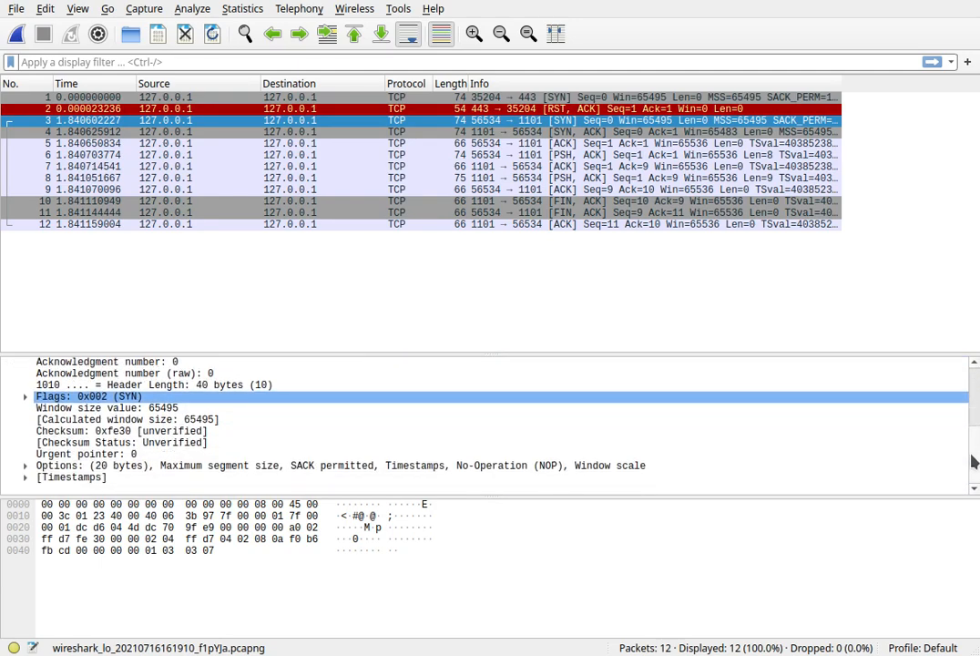
pyautogui.moveTo(55, 488)
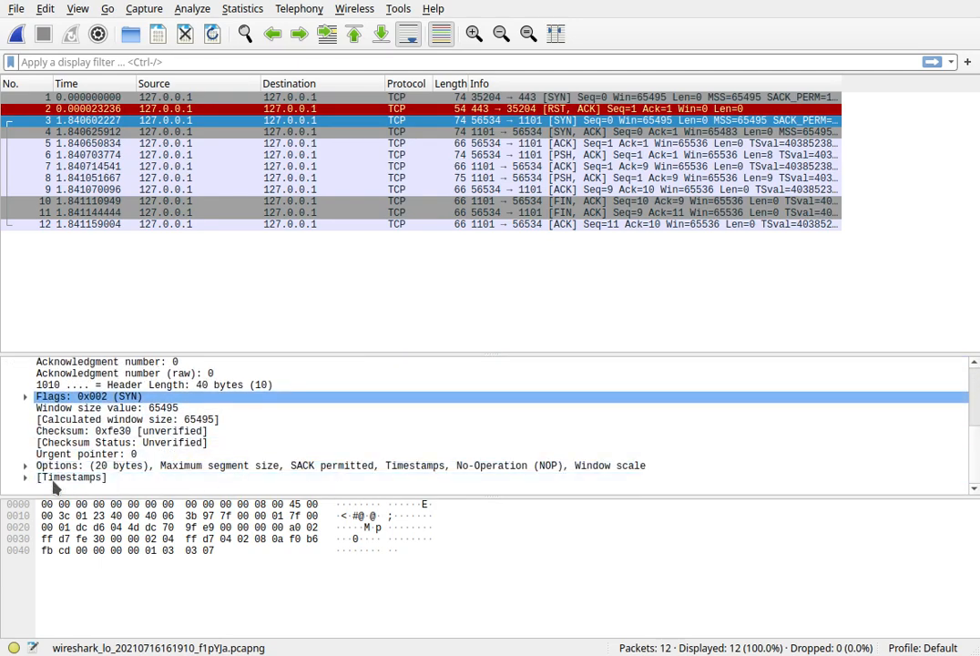
# Step: Expand the TCP options and examine the maximum segment size option
pyautogui.click(26, 466)
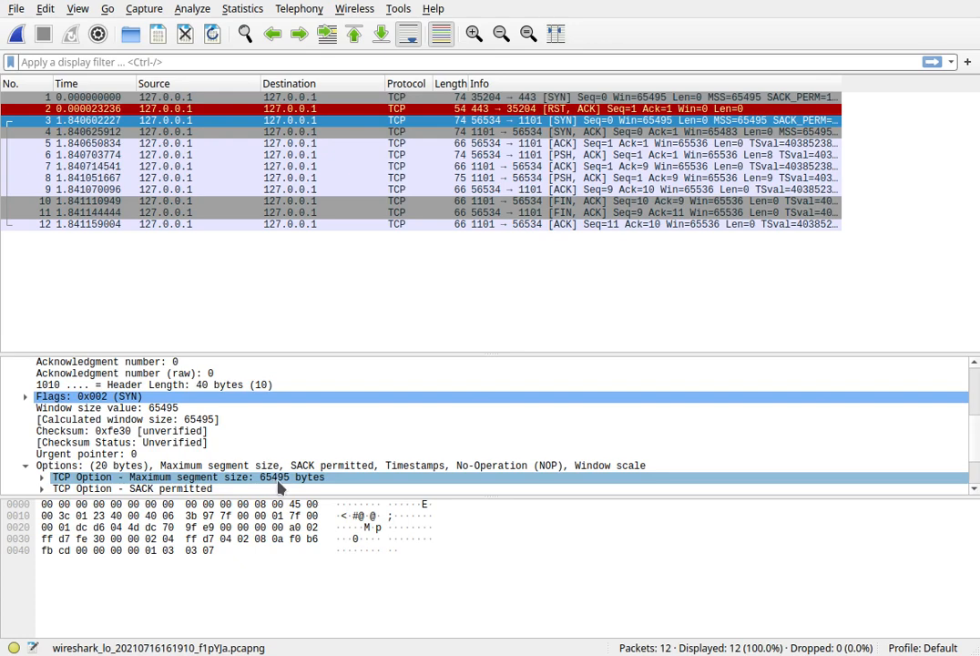
pyautogui.click(131, 488)
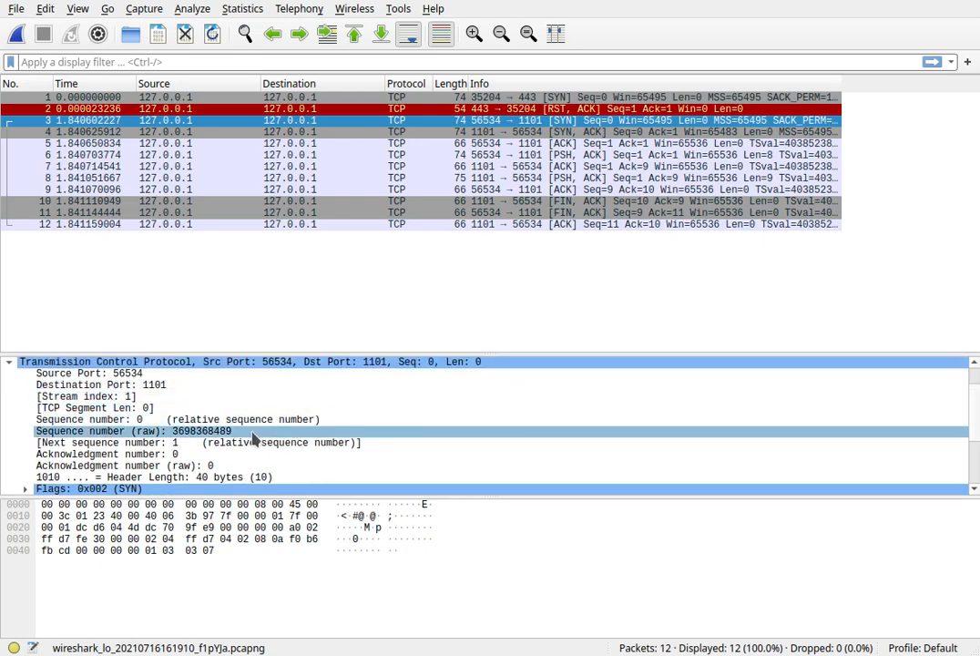
pyautogui.moveTo(236, 443)
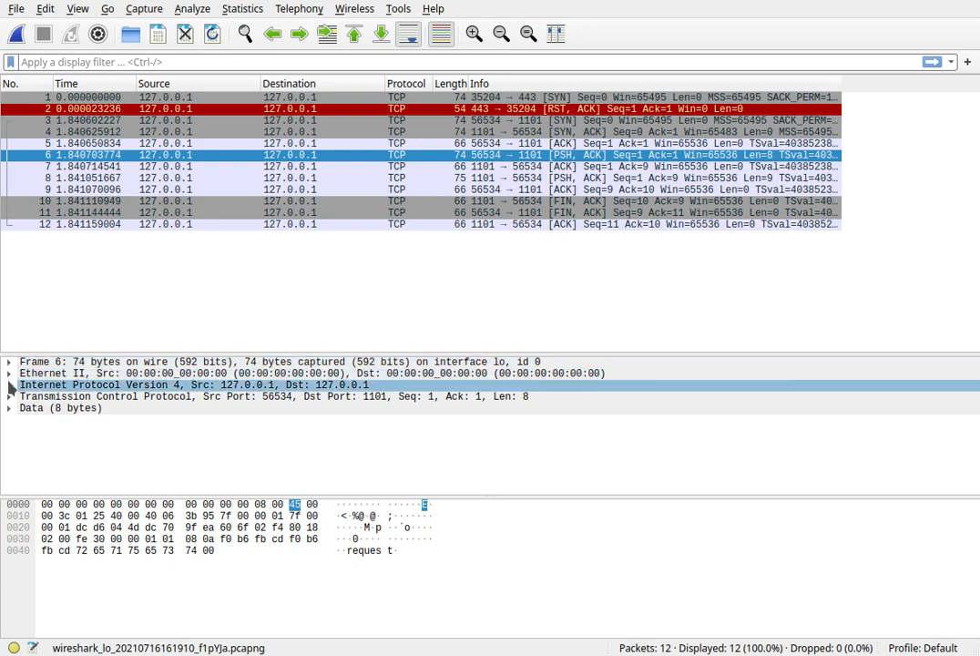
pyautogui.click(9, 385)
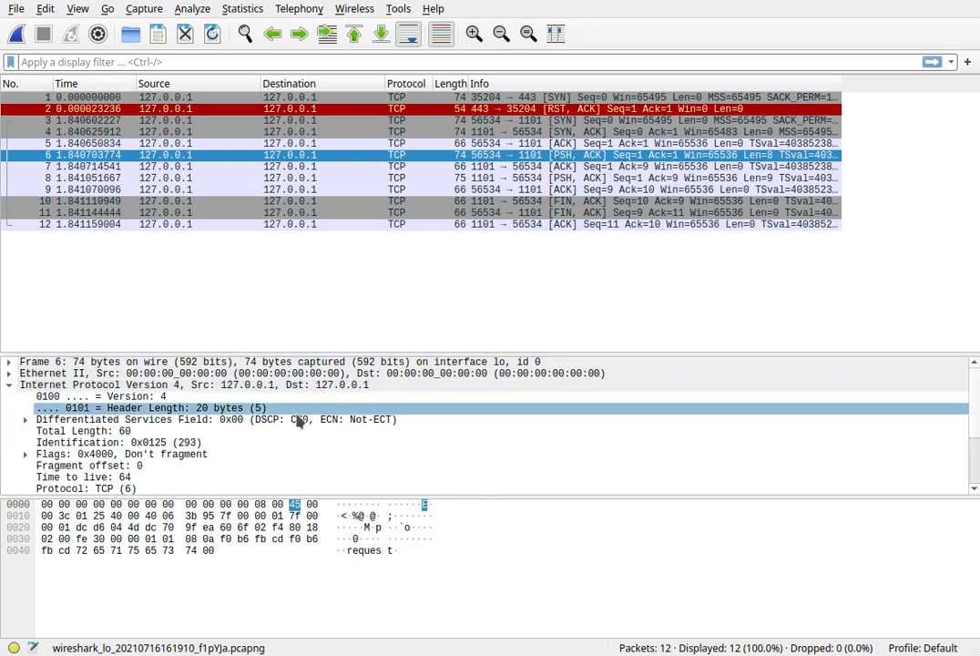
pyautogui.click(118, 443)
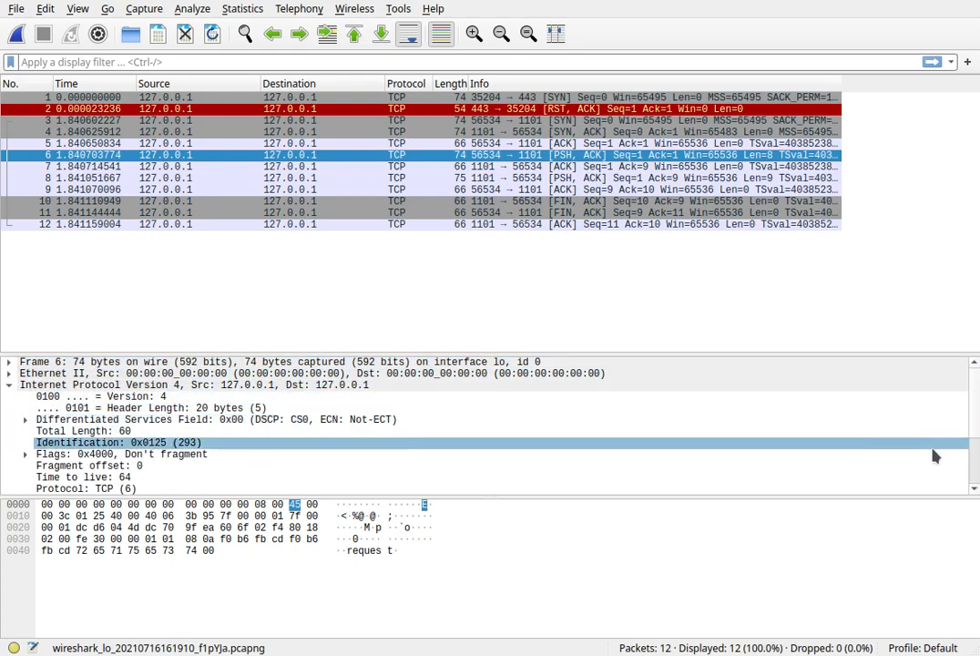
pyautogui.click(119, 442)
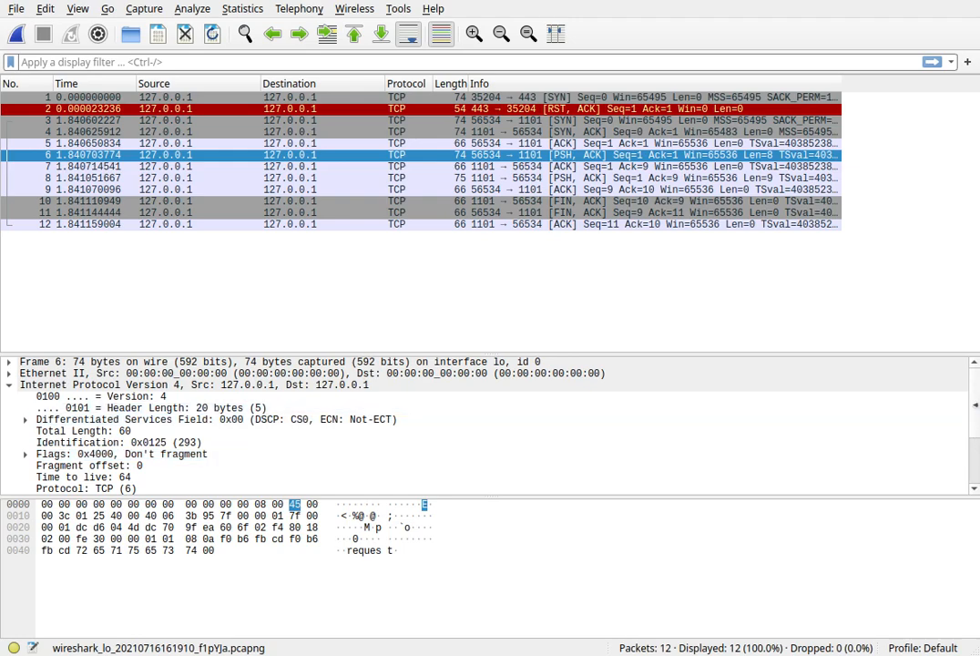
pyautogui.scroll(-3)
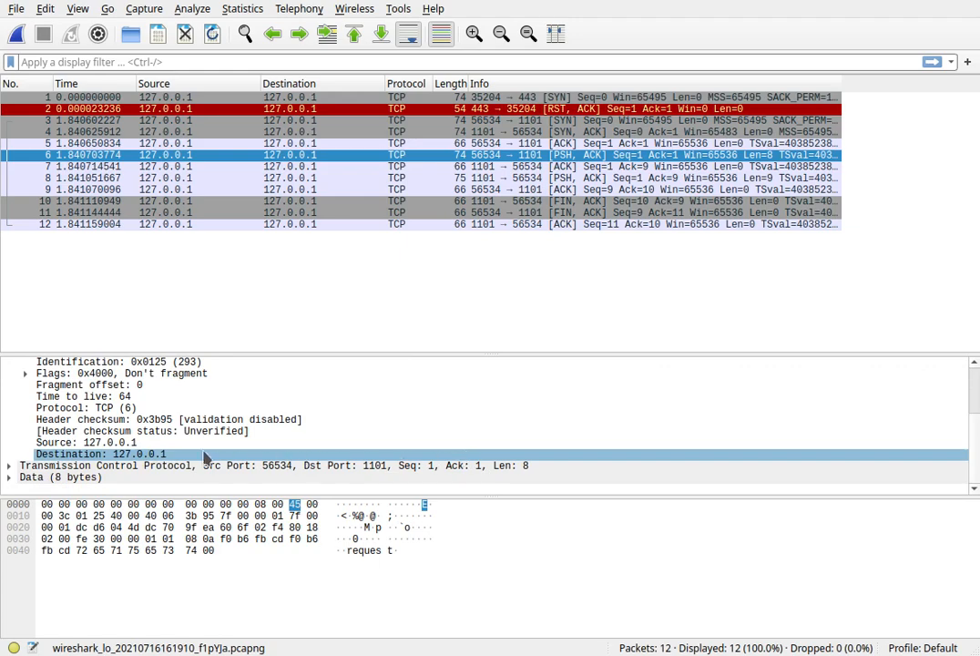
pyautogui.click(100, 442)
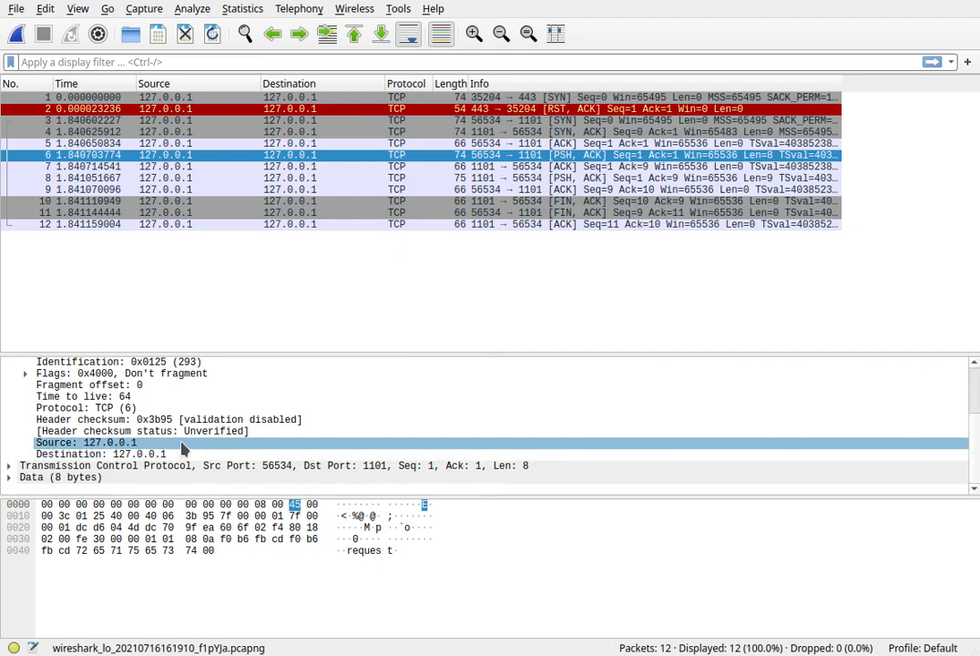
pyautogui.moveTo(200, 452)
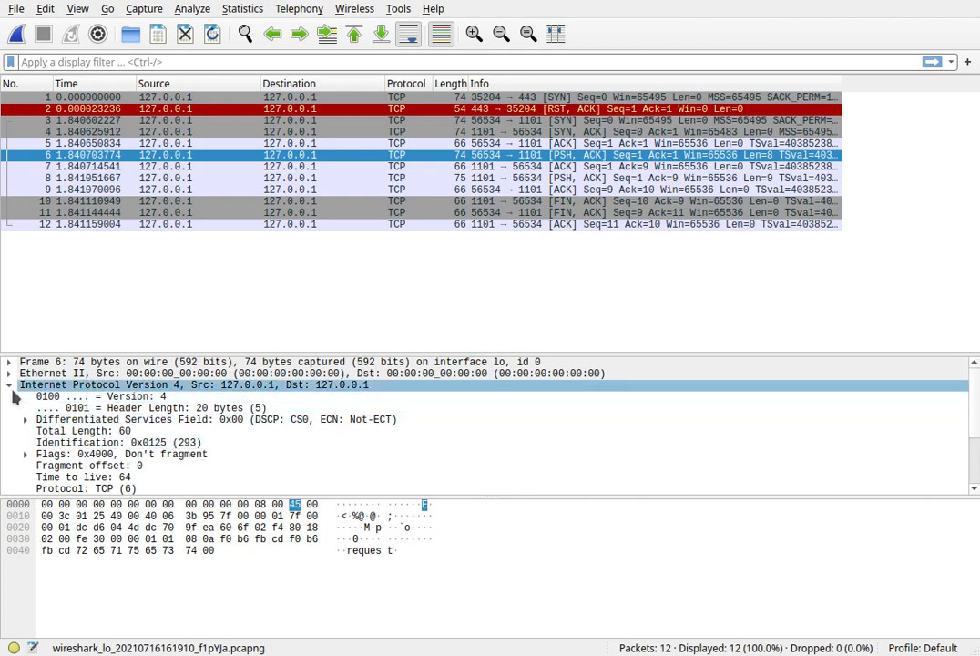
# Step: Collapse IPv4, expand TCP and review ports 56534→1101, raw sequence and acknowledgment numbers
pyautogui.click(7, 385)
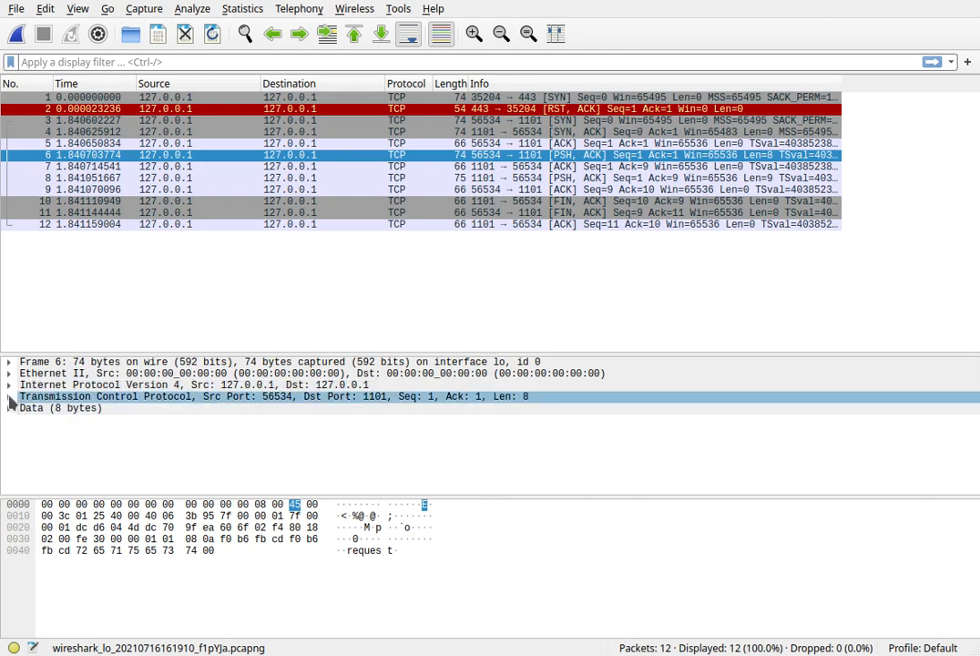
pyautogui.click(9, 397)
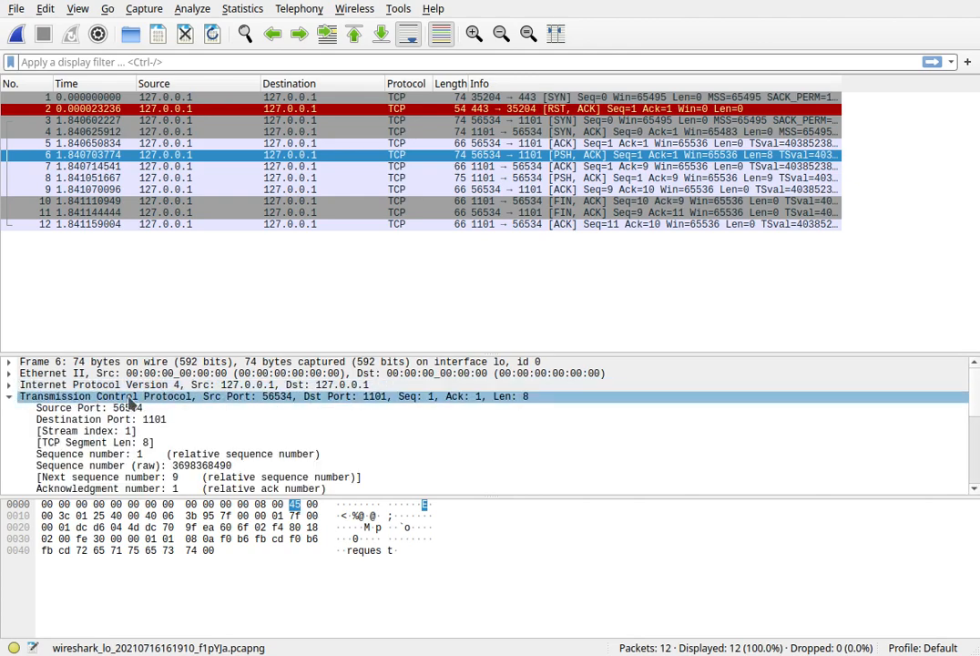
pyautogui.click(110, 408)
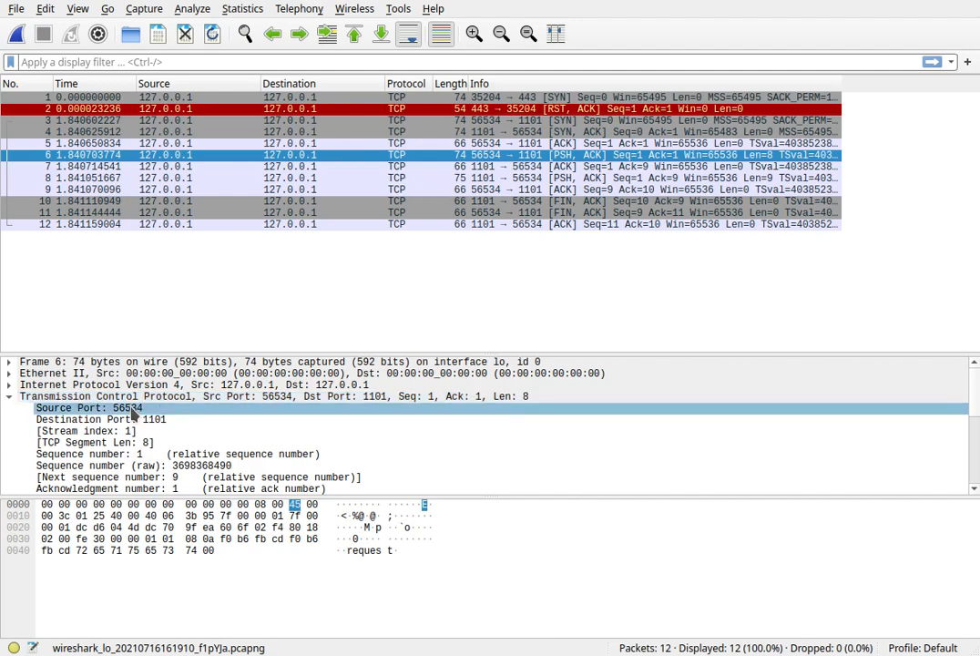
pyautogui.click(100, 419)
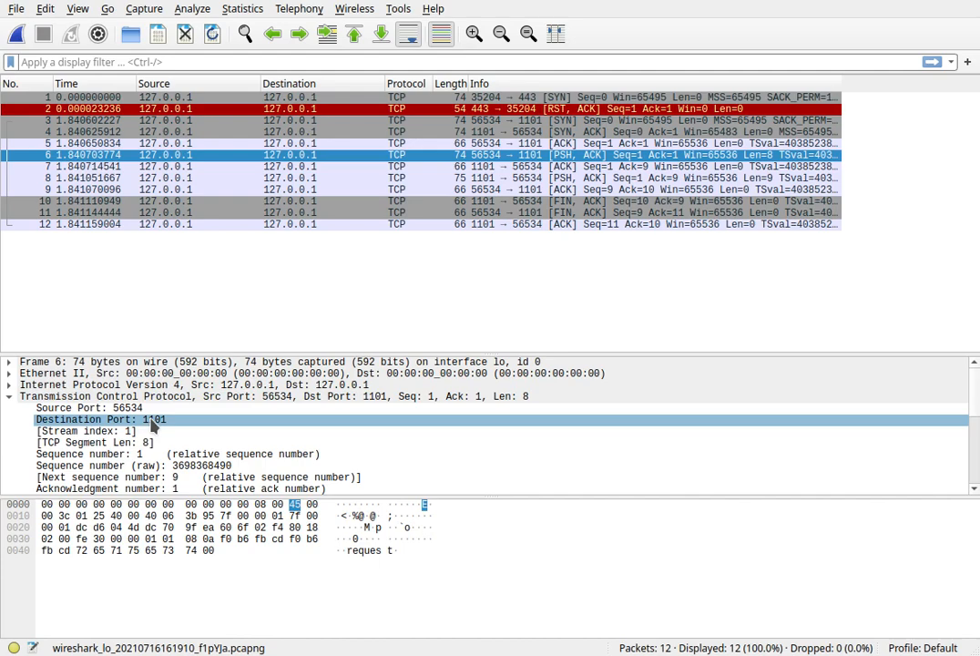
pyautogui.click(137, 453)
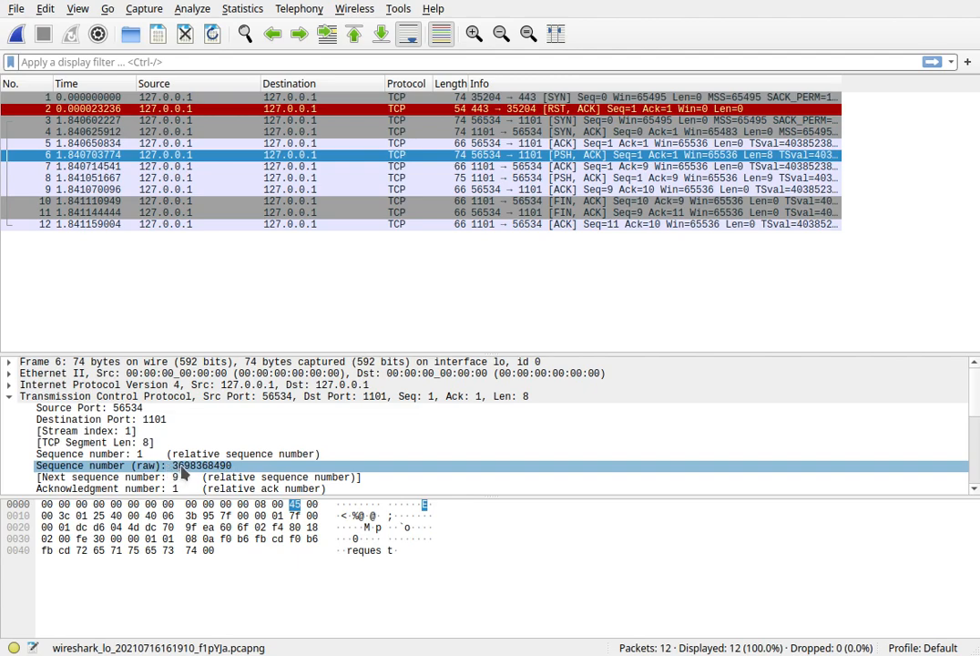
pyautogui.moveTo(192, 473)
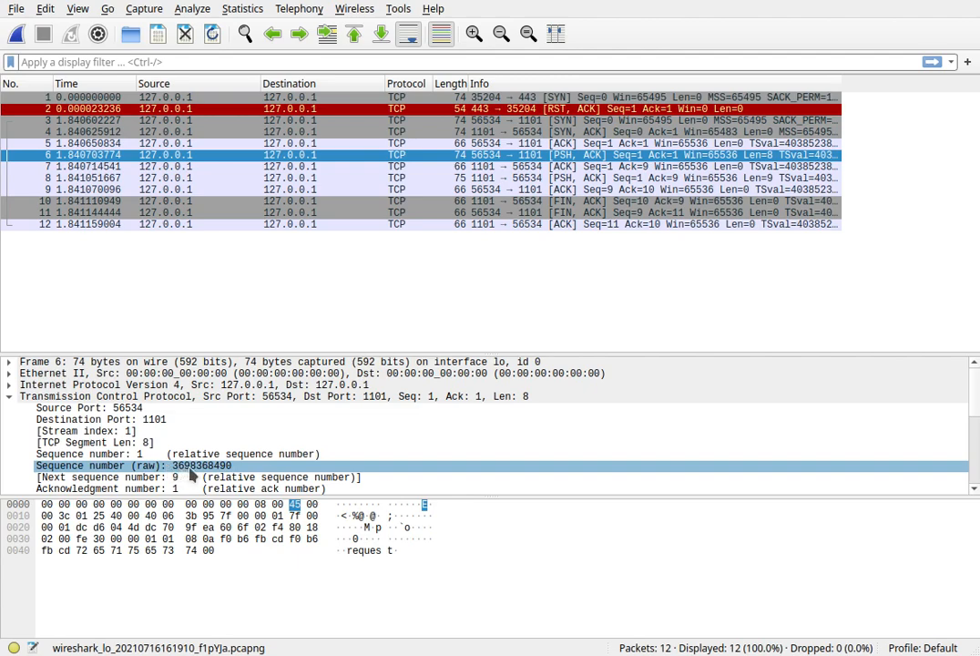
pyautogui.click(100, 430)
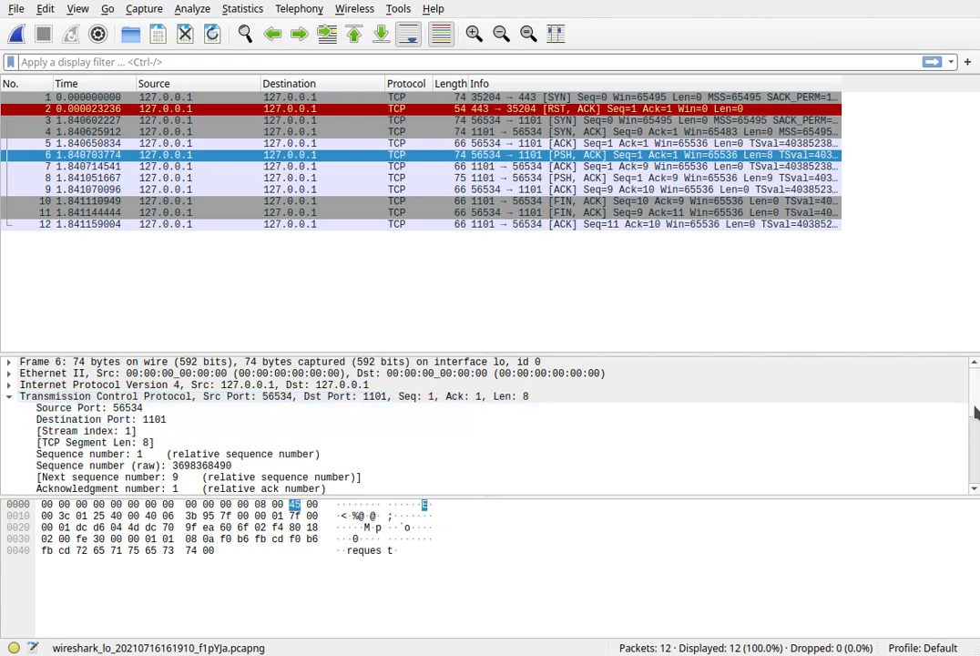
pyautogui.scroll(-3)
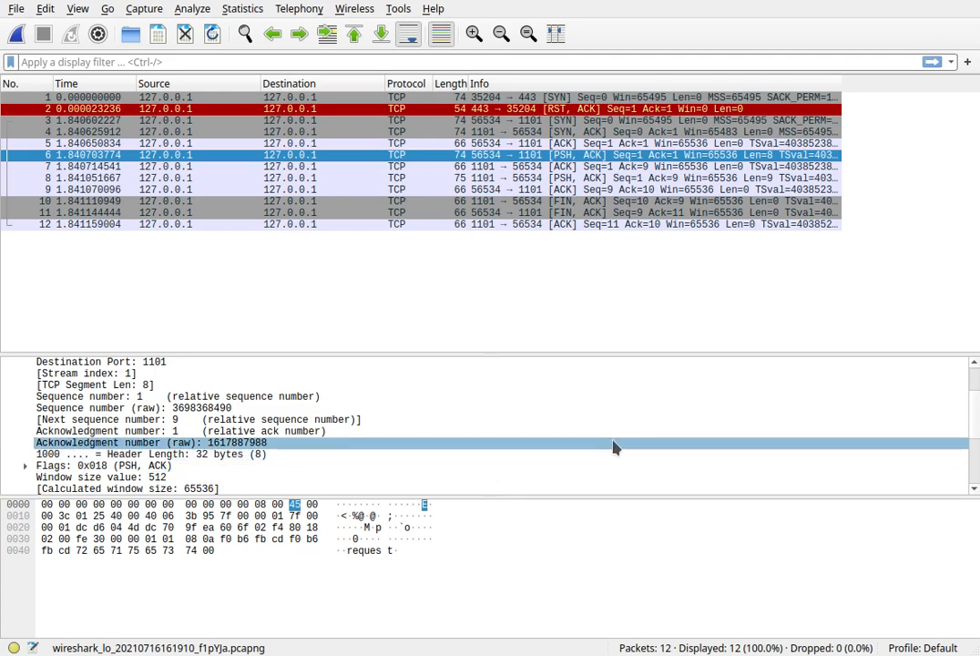
pyautogui.scroll(-3)
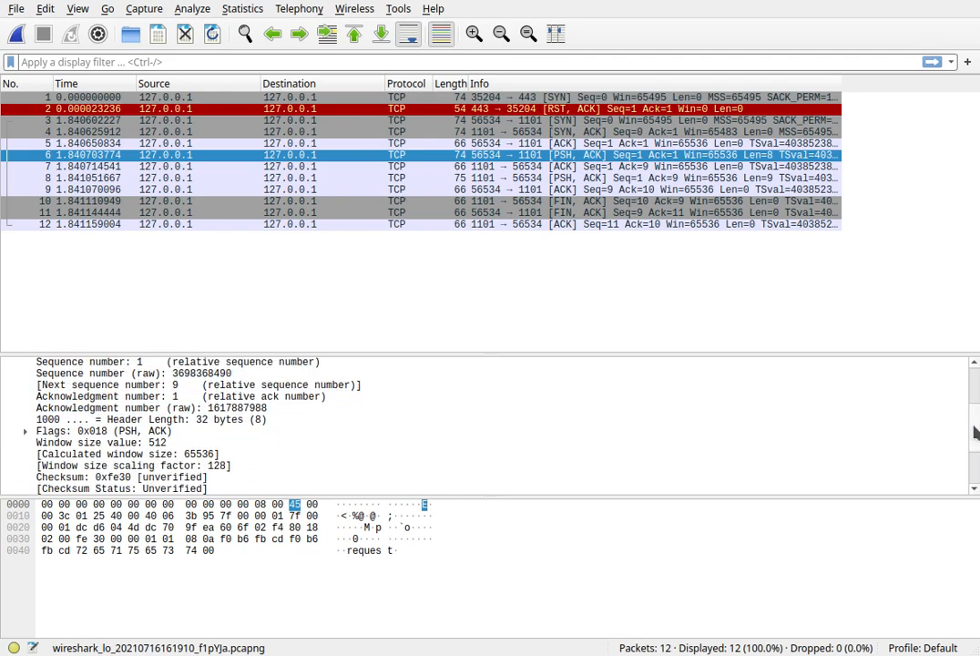
pyautogui.scroll(-3)
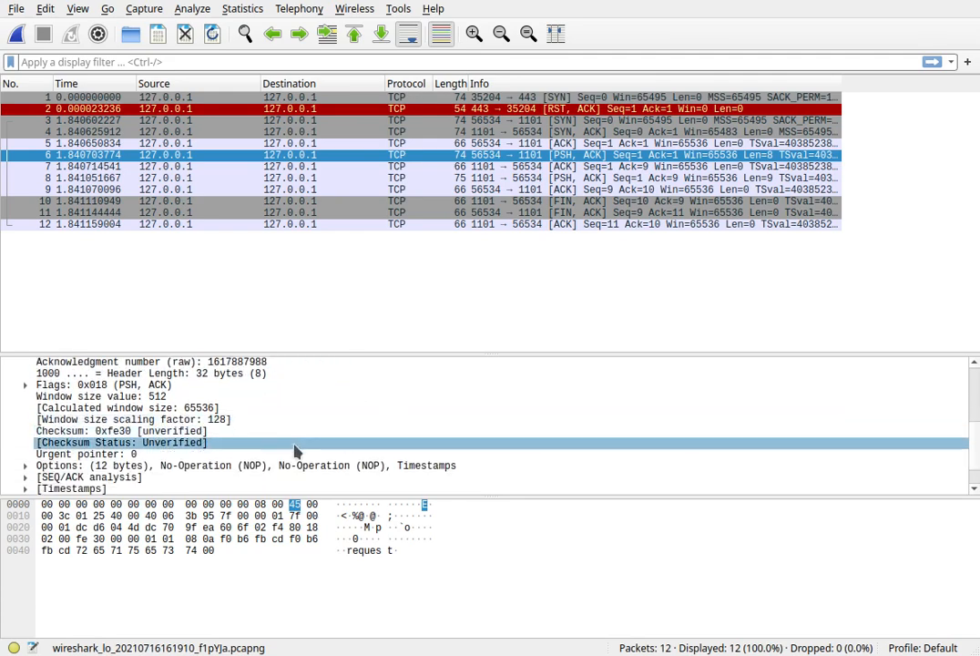
pyautogui.click(119, 430)
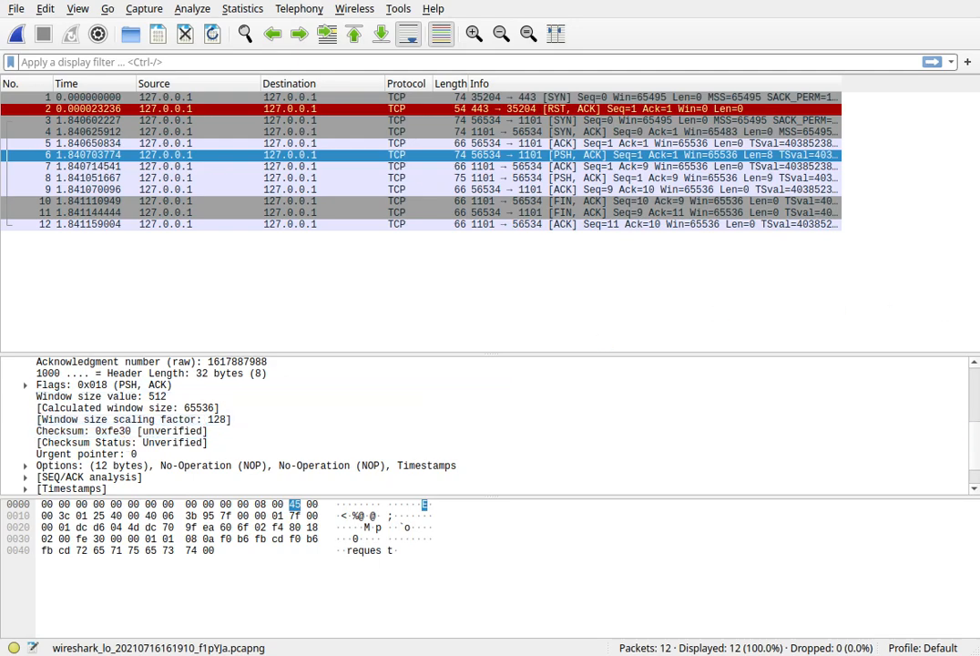
pyautogui.scroll(-3)
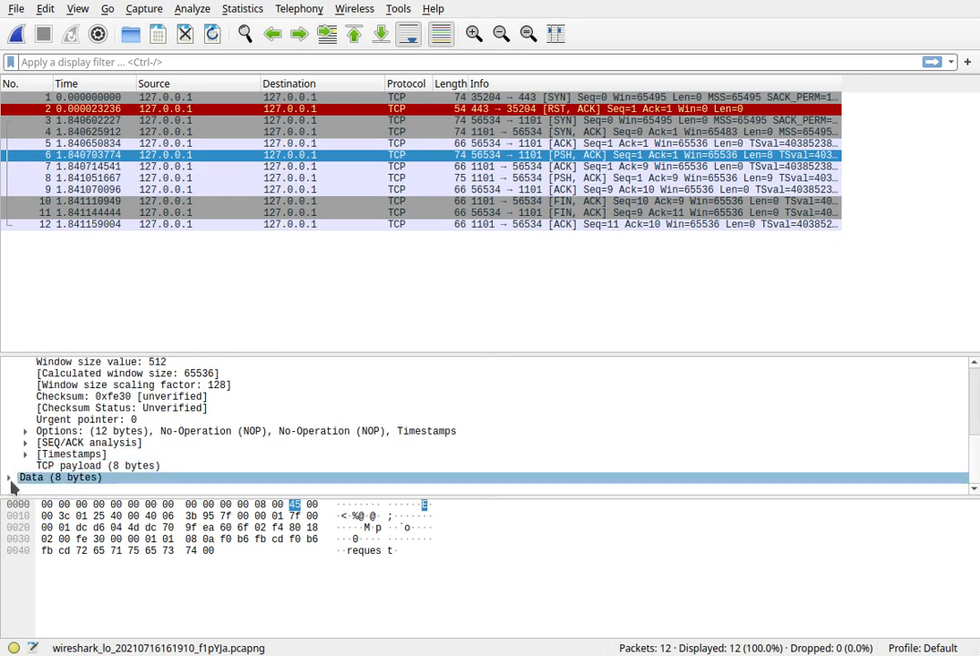
pyautogui.click(20, 477)
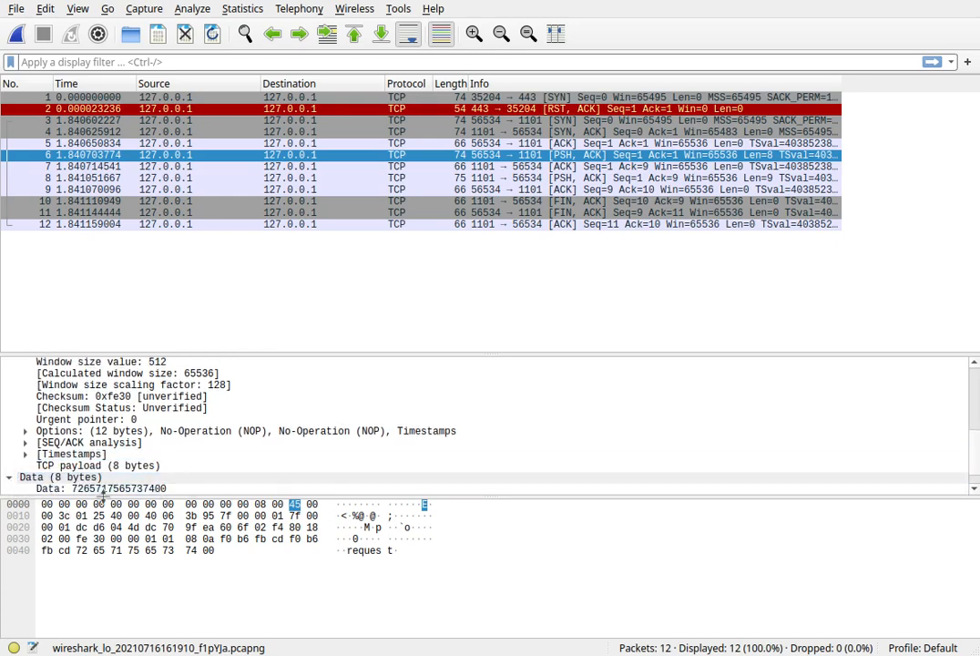
pyautogui.click(102, 488)
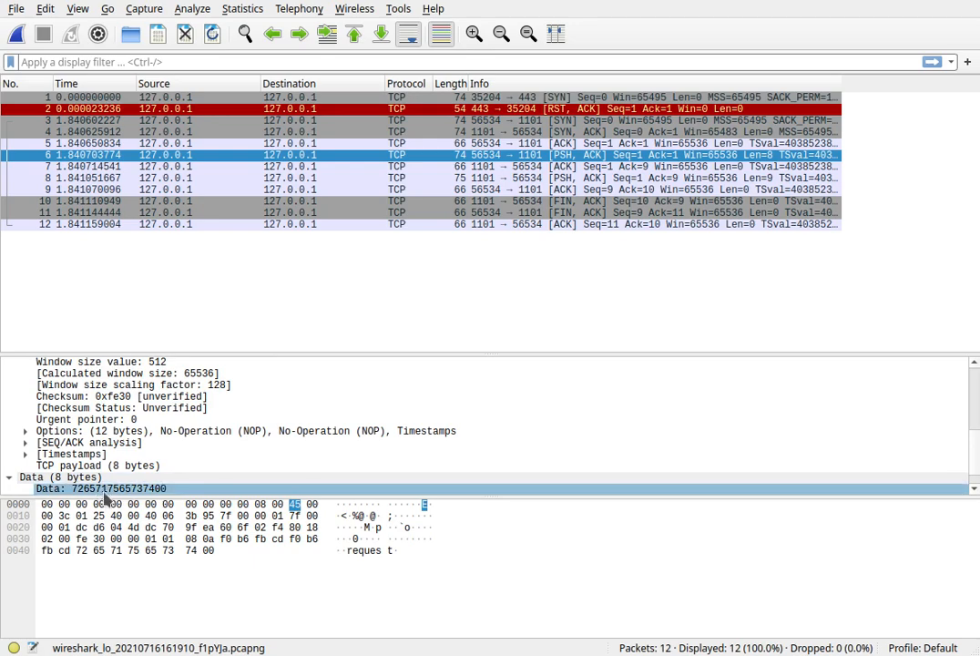
pyautogui.moveTo(107, 499)
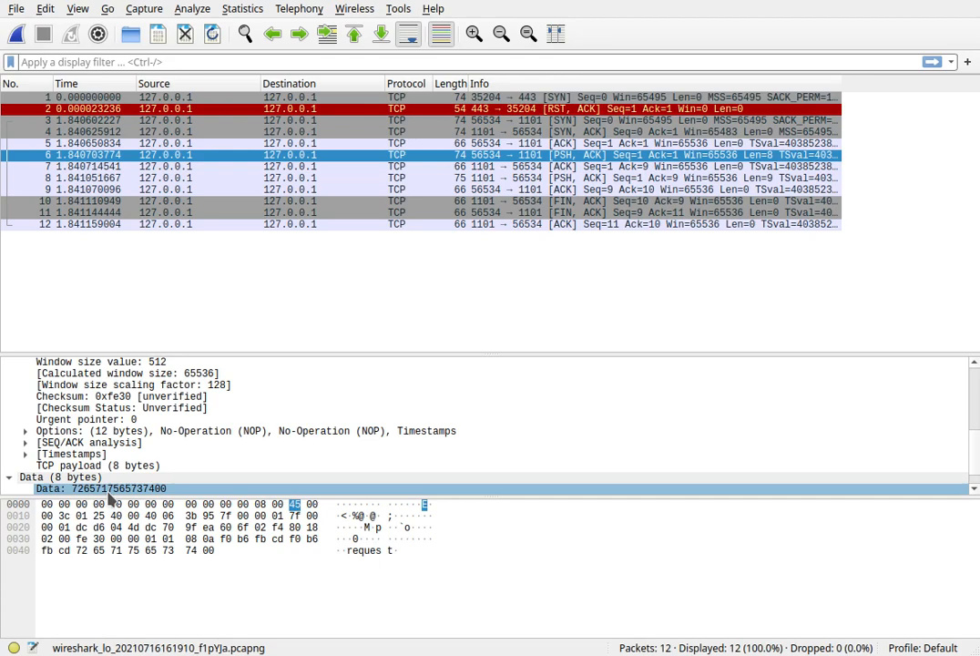
pyautogui.moveTo(132, 495)
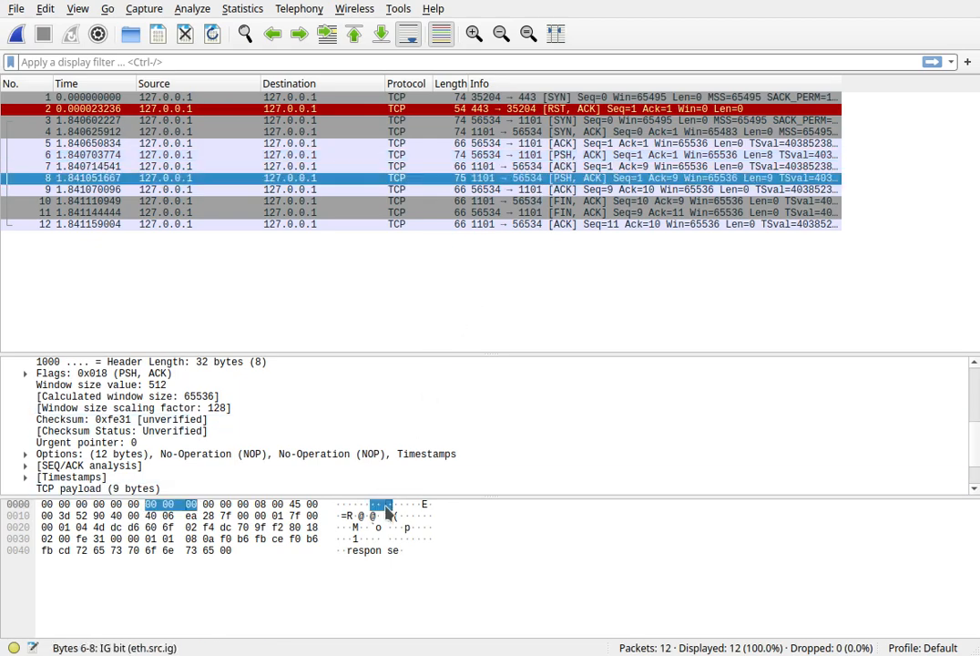
# Step: Select the server's FIN, ACK teardown packet from port 1101 to 56534
pyautogui.click(372, 550)
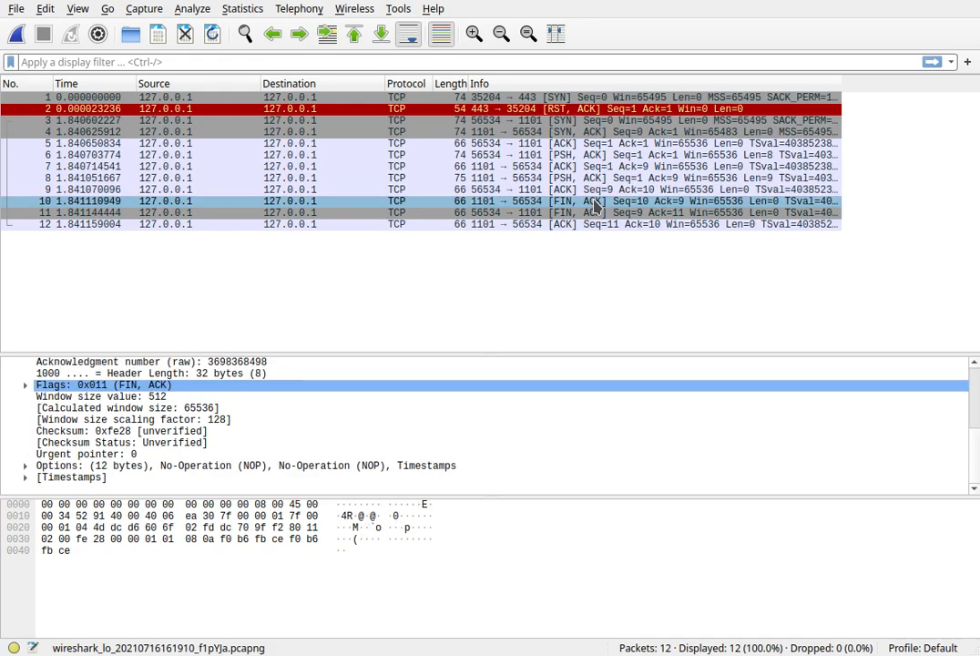
pyautogui.moveTo(572, 211)
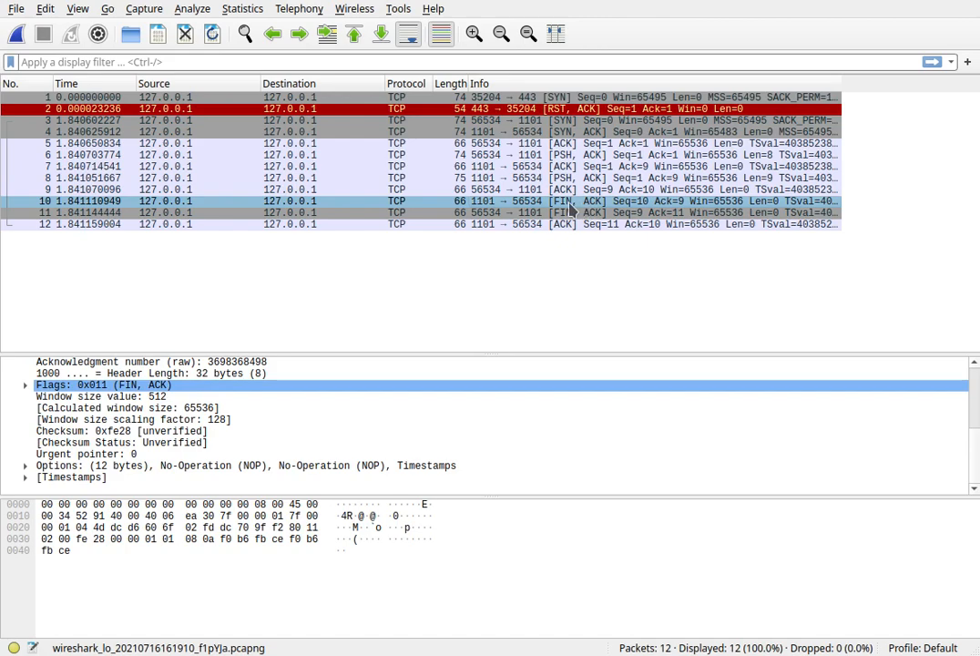
pyautogui.moveTo(597, 211)
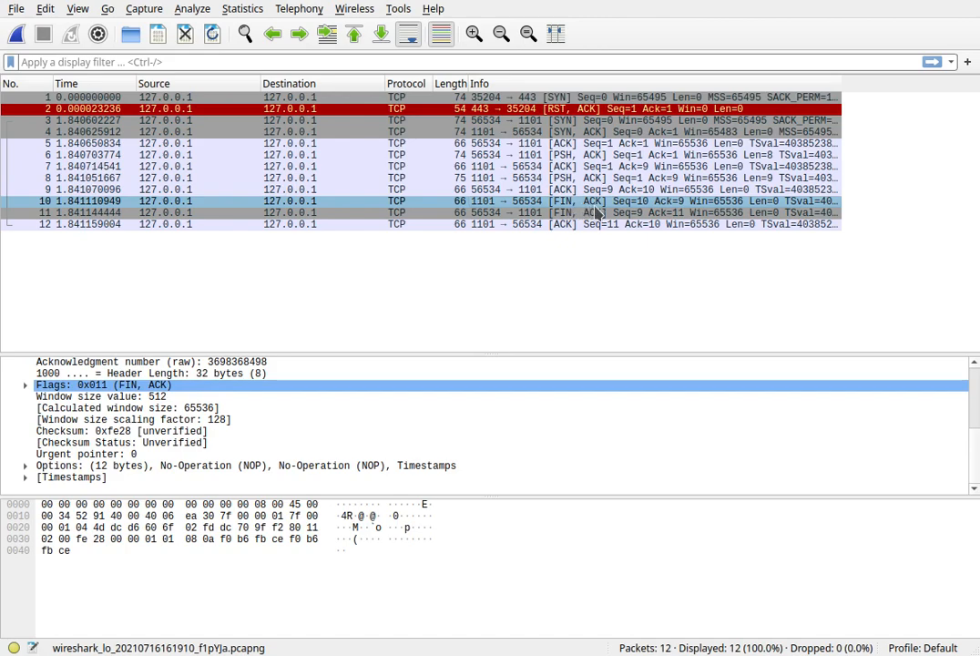